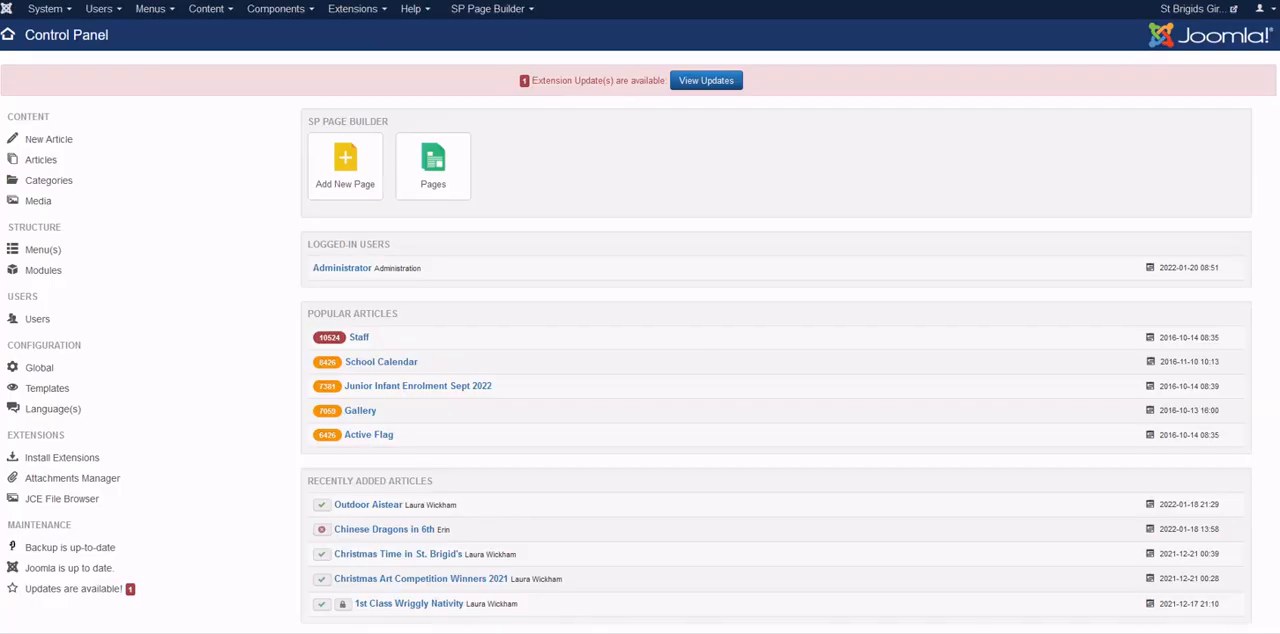
mouse_move(156, 12)
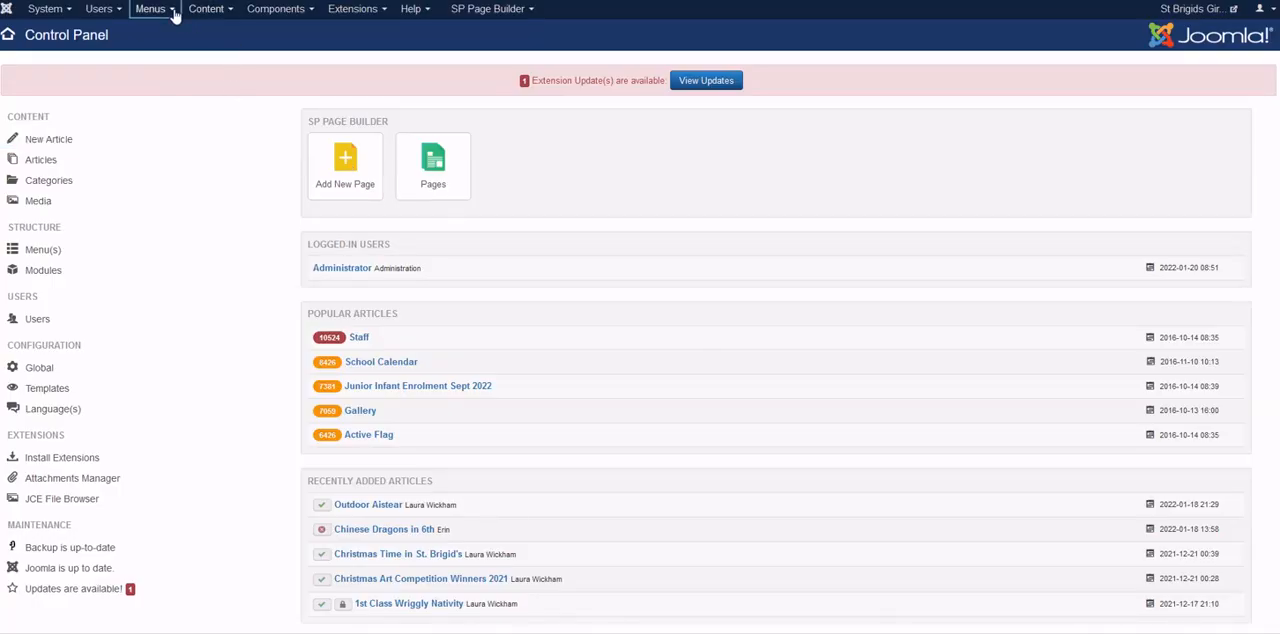
mouse_move(232, 128)
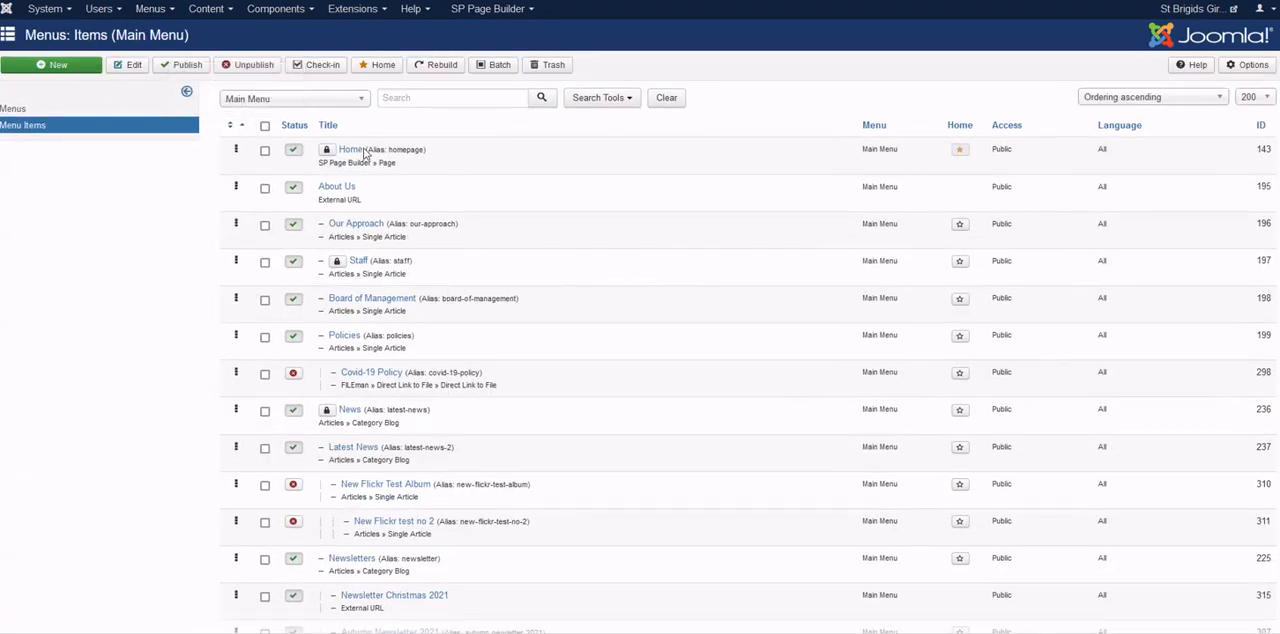
- Scroll the Main Menu items list down to the Newsletter Christmas 2021 entry
scroll(down, 3)
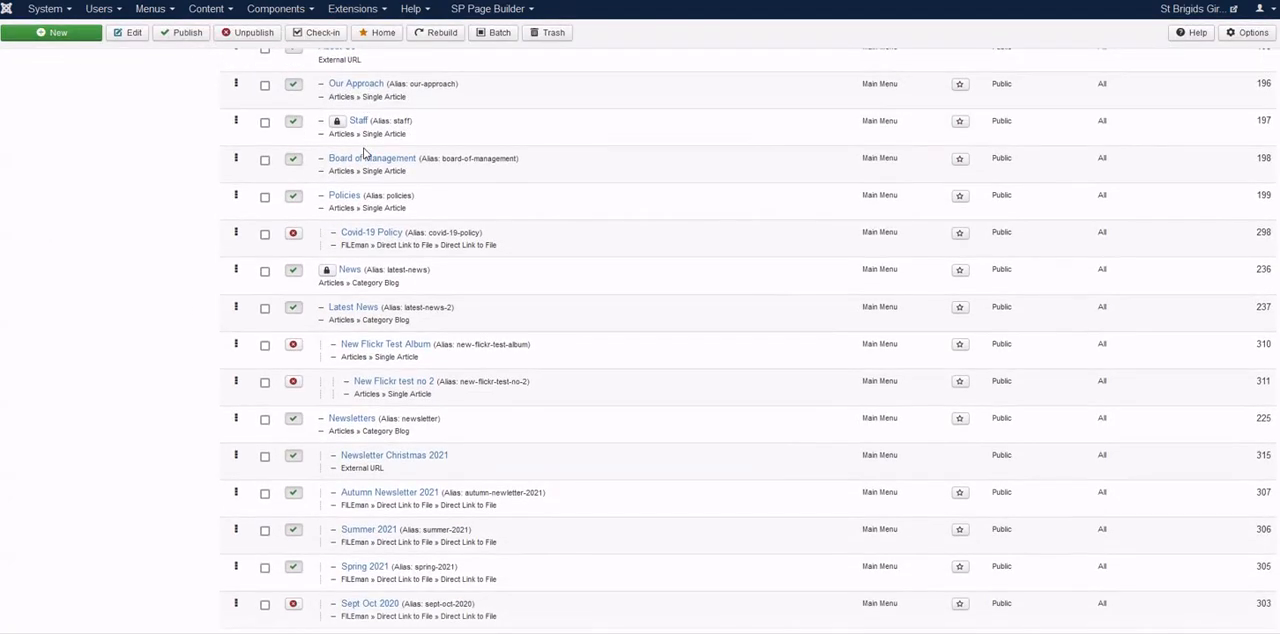
scroll(down, 3)
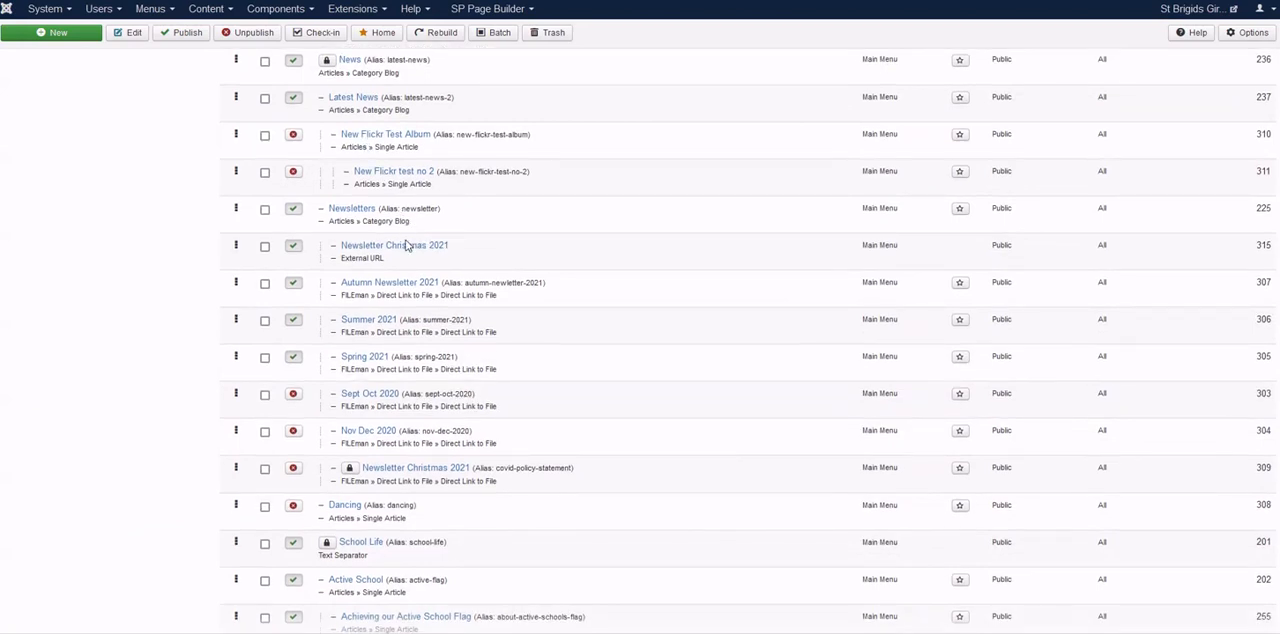
mouse_move(400, 250)
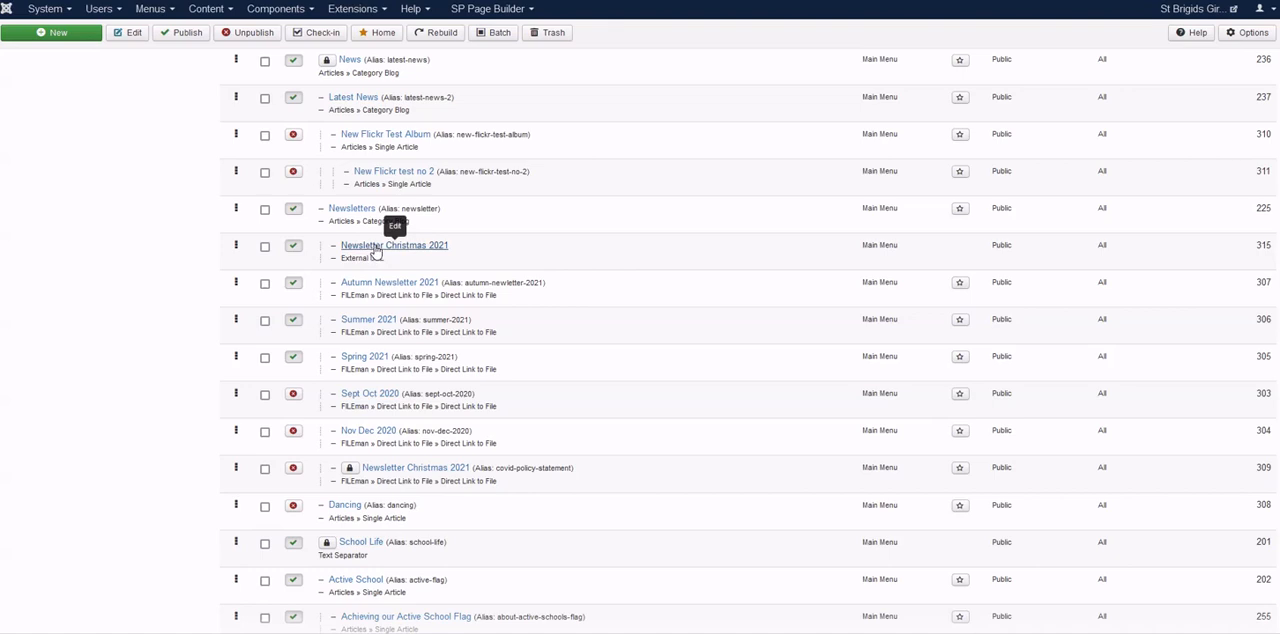
- Edit Newsletter Christmas 2021 and change its menu item type to System Links > External URL
click(394, 244)
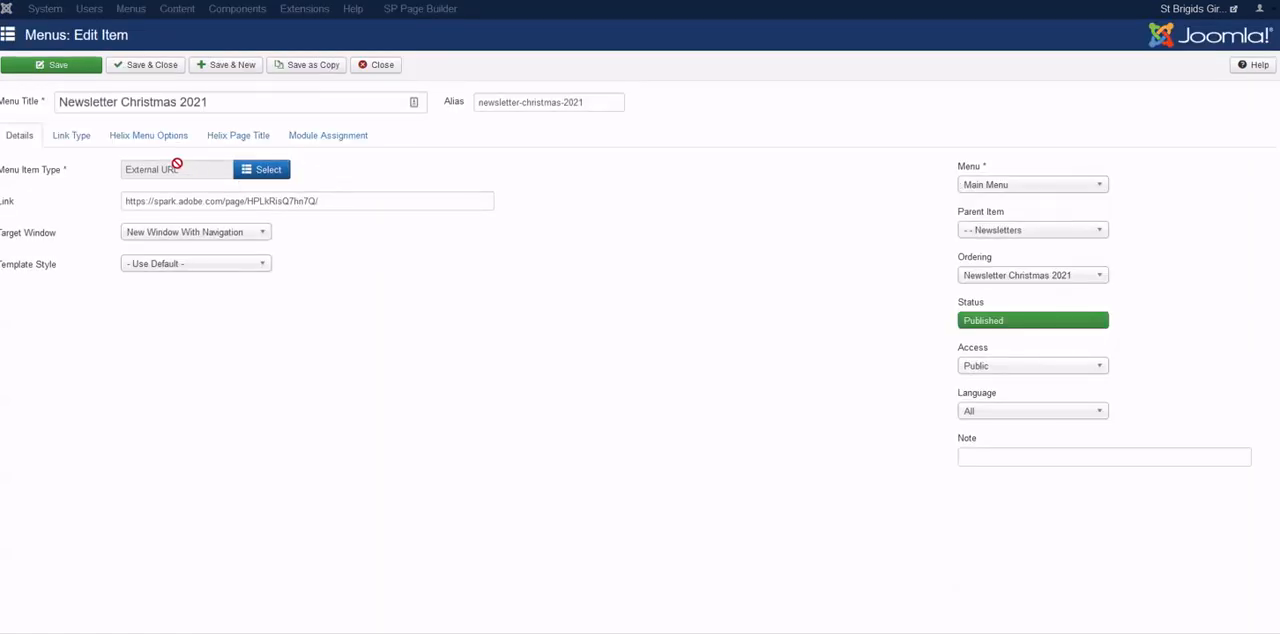
mouse_move(38, 170)
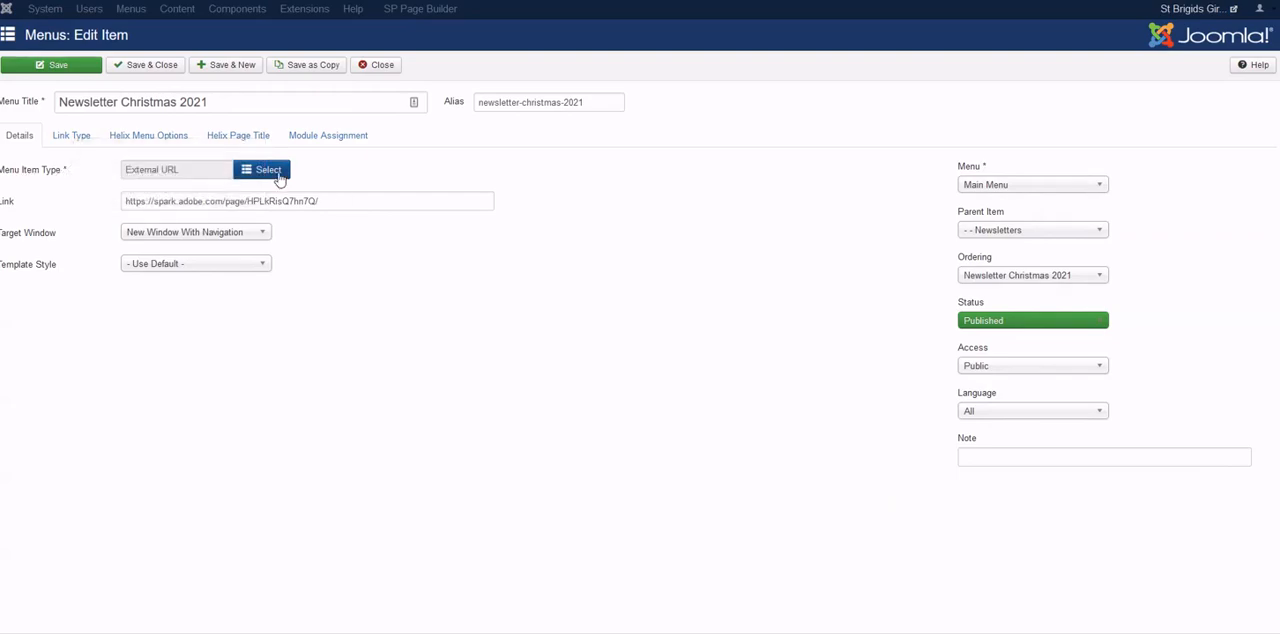
click(260, 168)
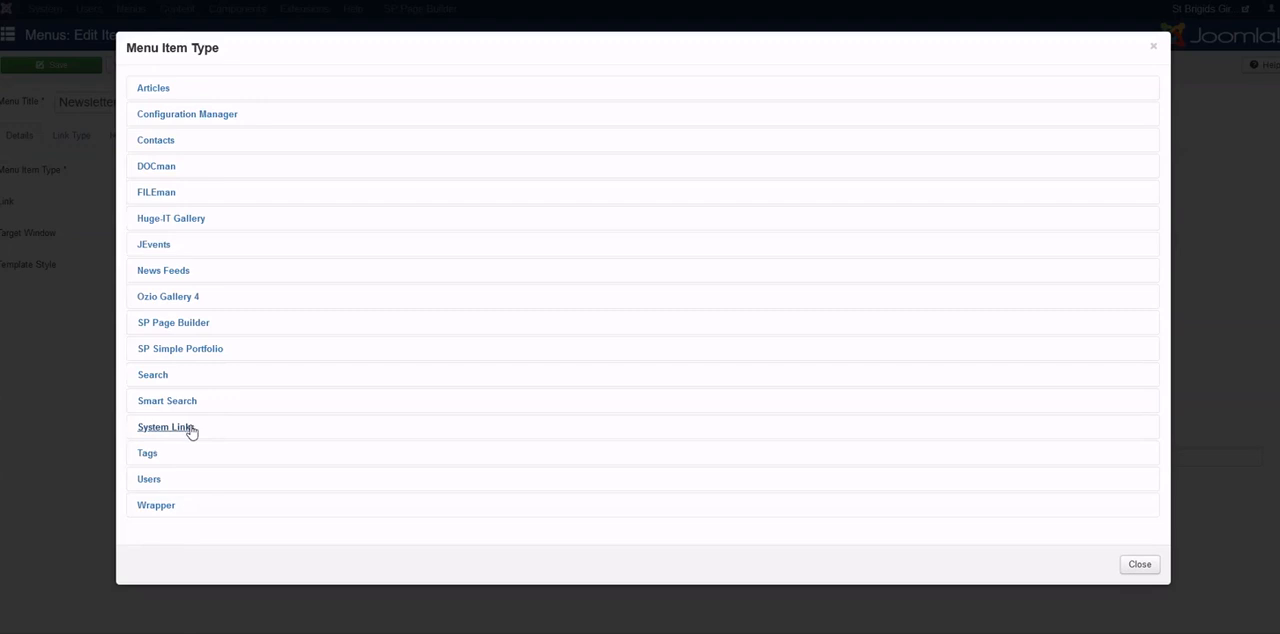
click(164, 428)
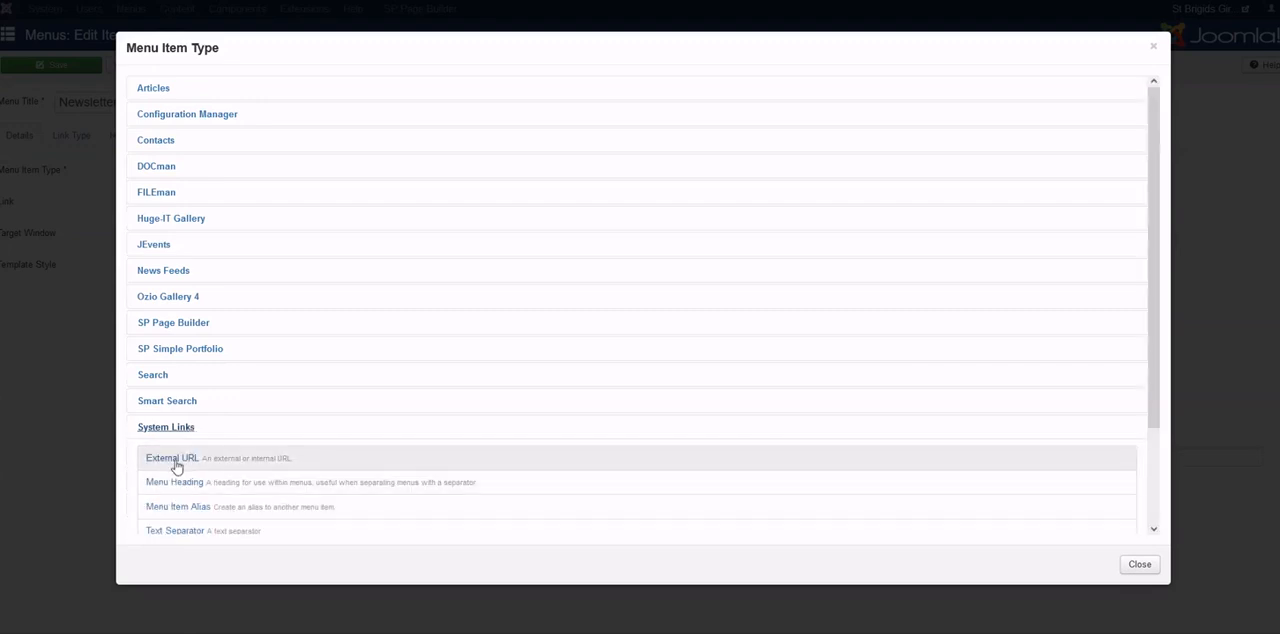
click(172, 458)
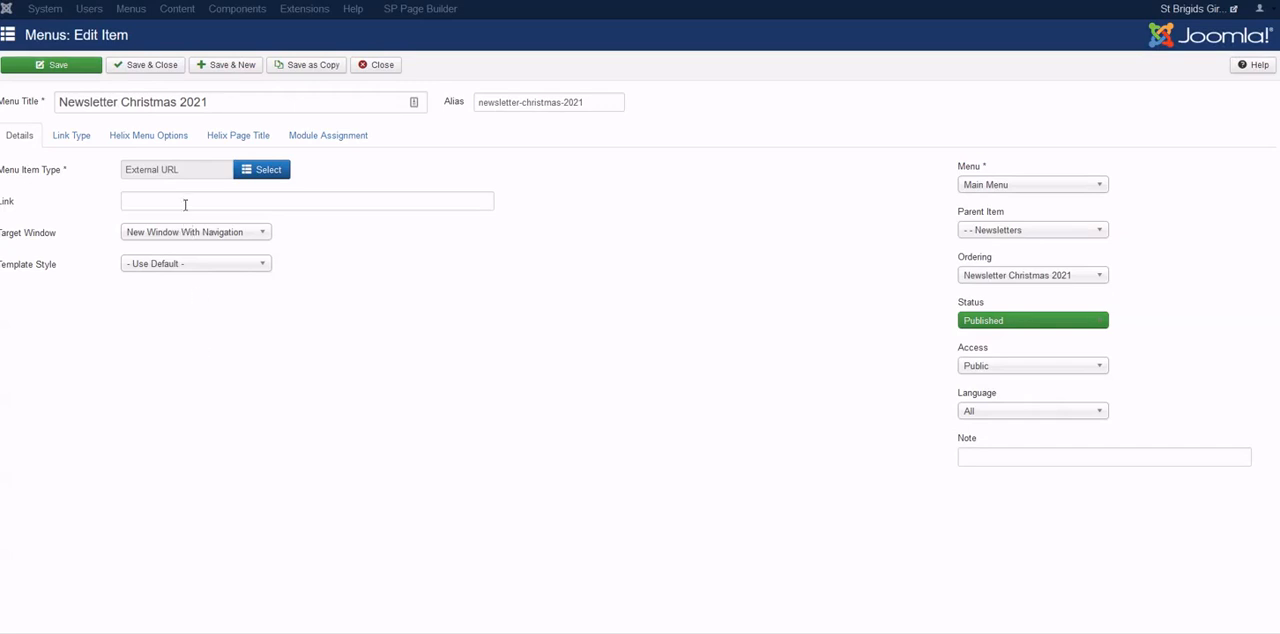
- Paste the copied spark.adobe.com address into the item's Link field
right_click(184, 202)
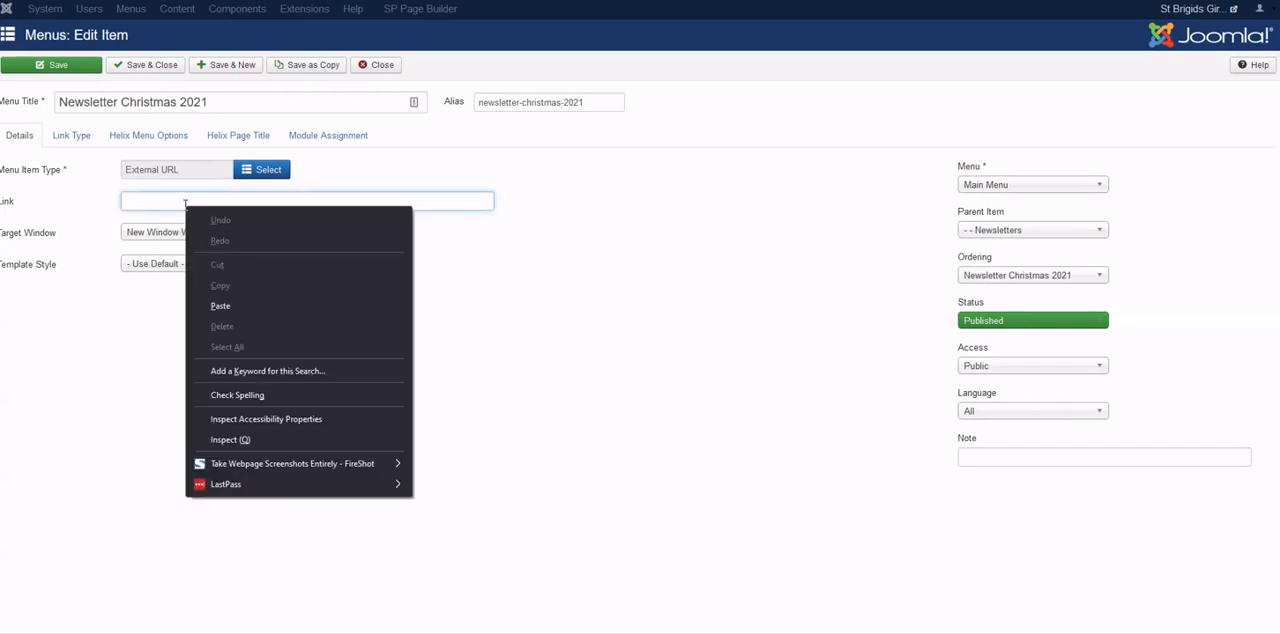
mouse_move(228, 314)
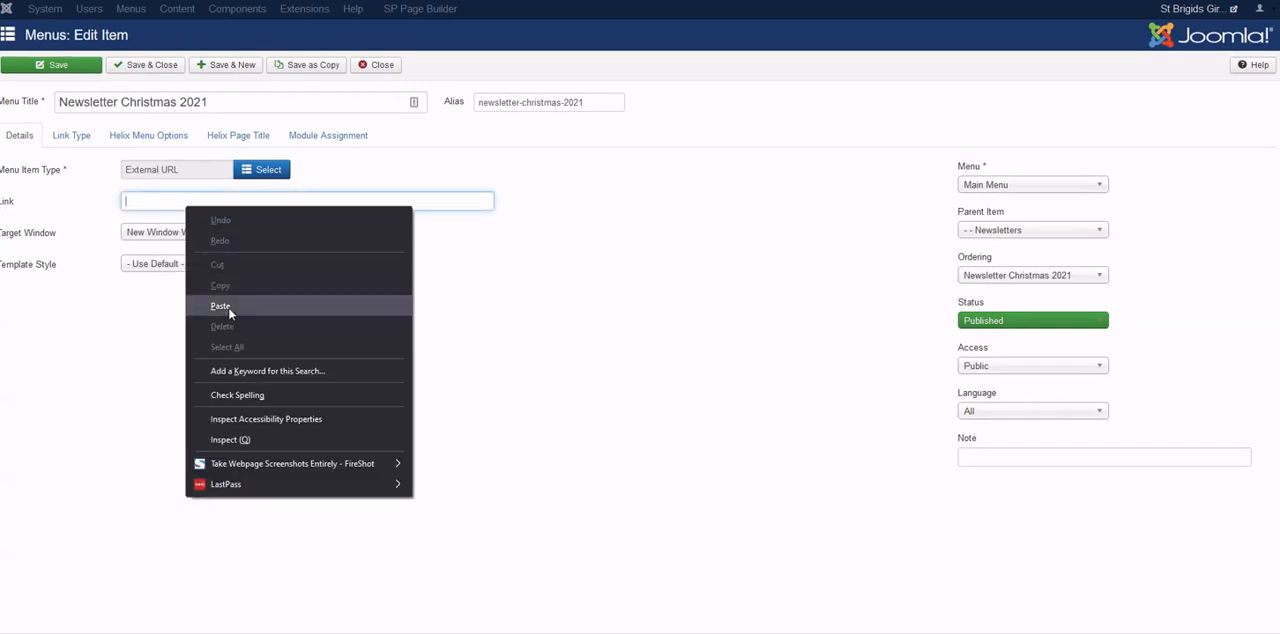
click(220, 306)
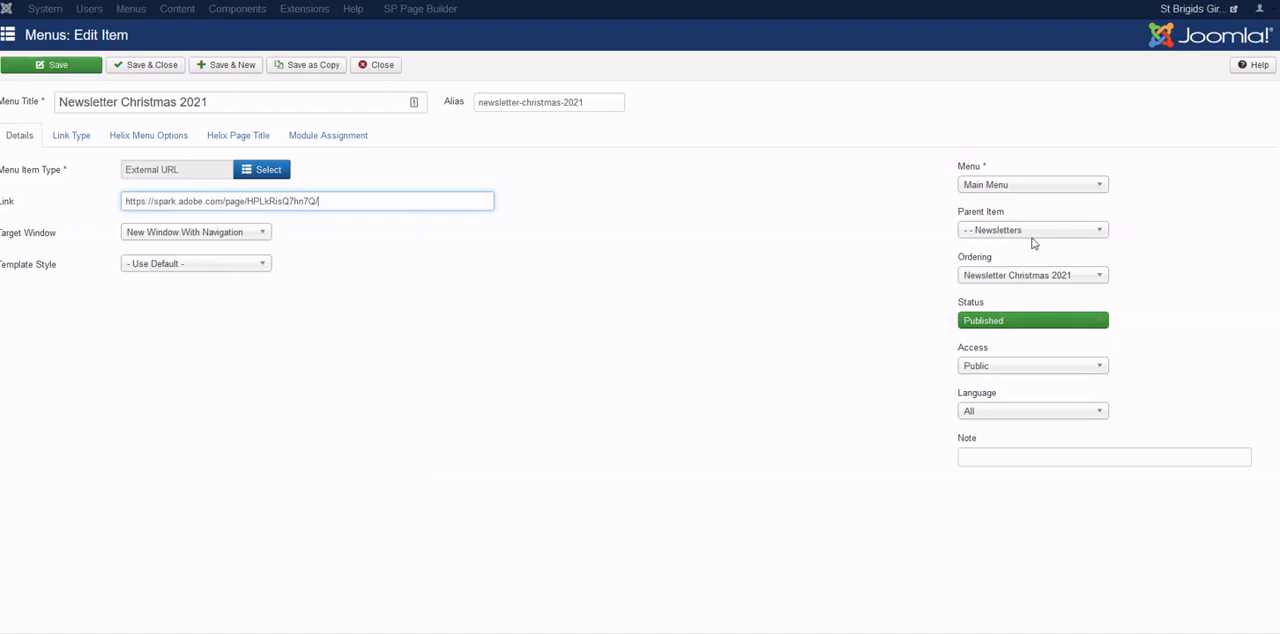
mouse_move(1028, 268)
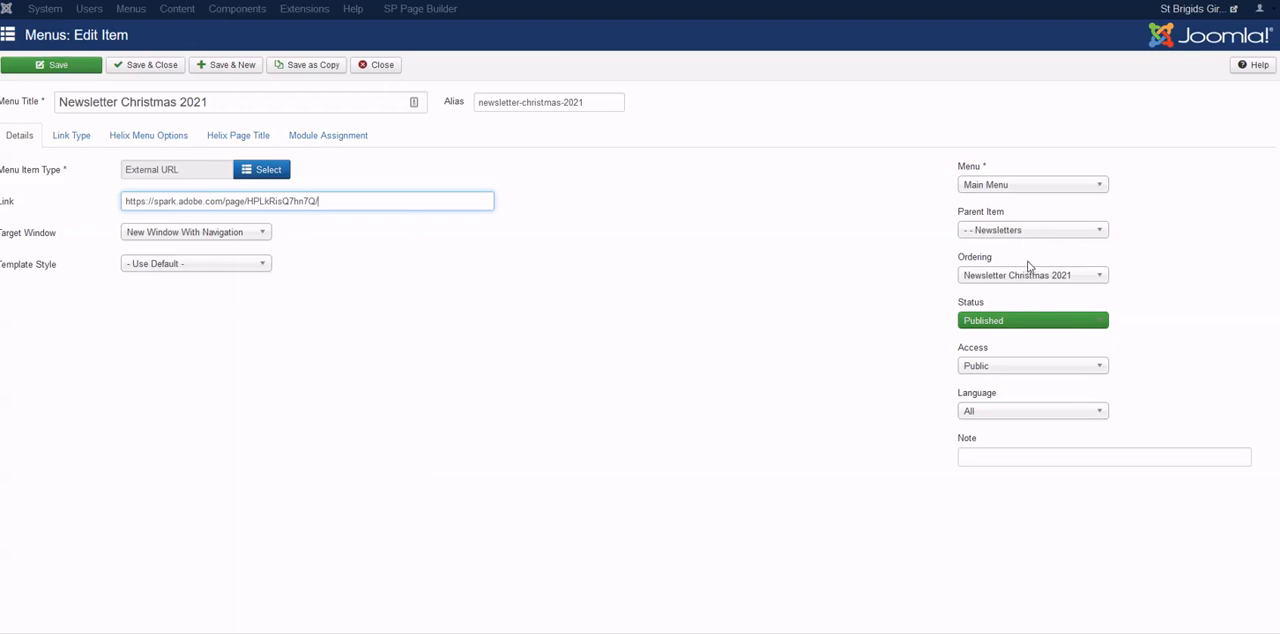
mouse_move(1044, 232)
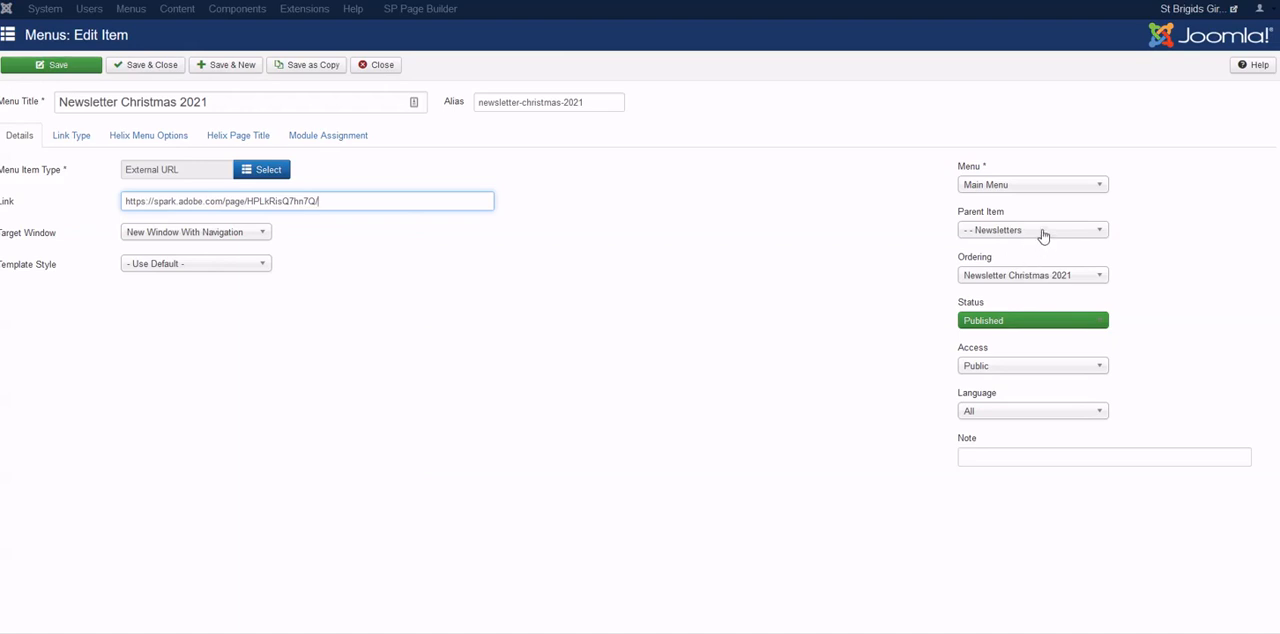
mouse_move(1044, 244)
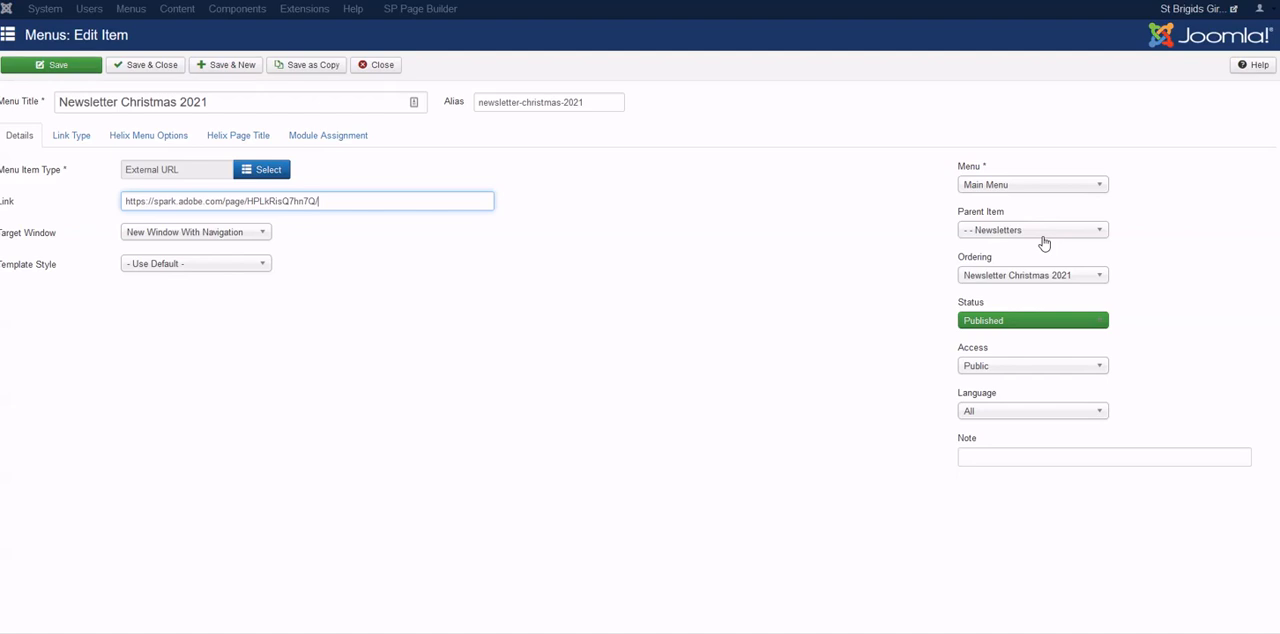
mouse_move(1024, 234)
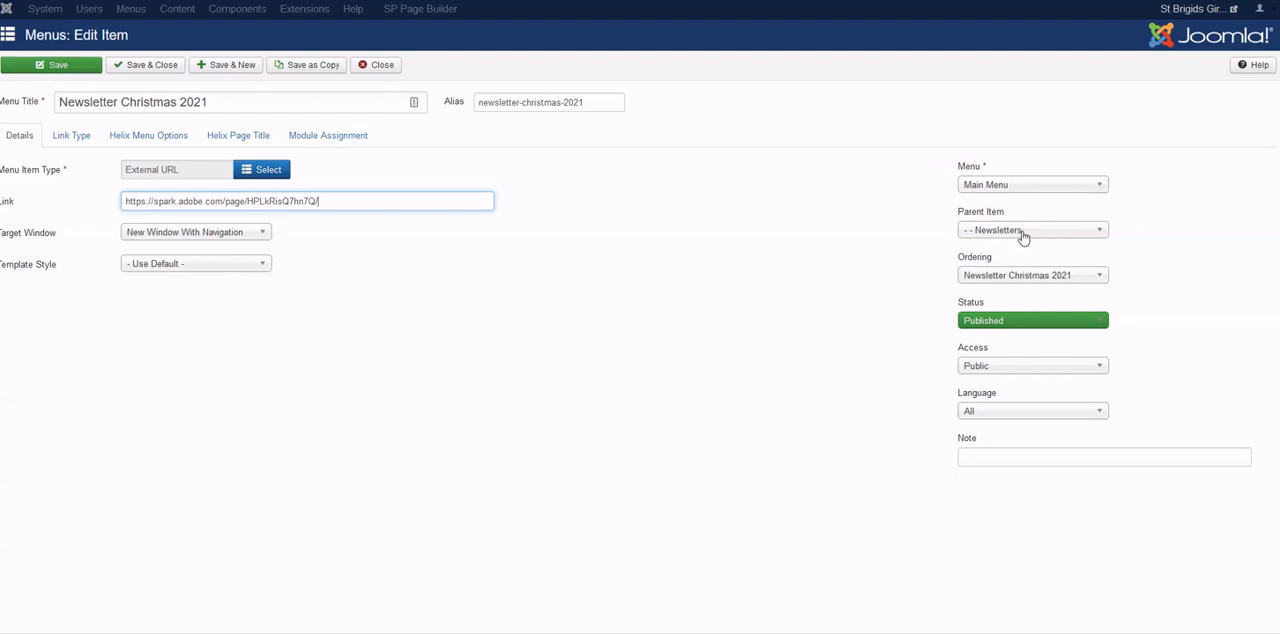
mouse_move(1026, 264)
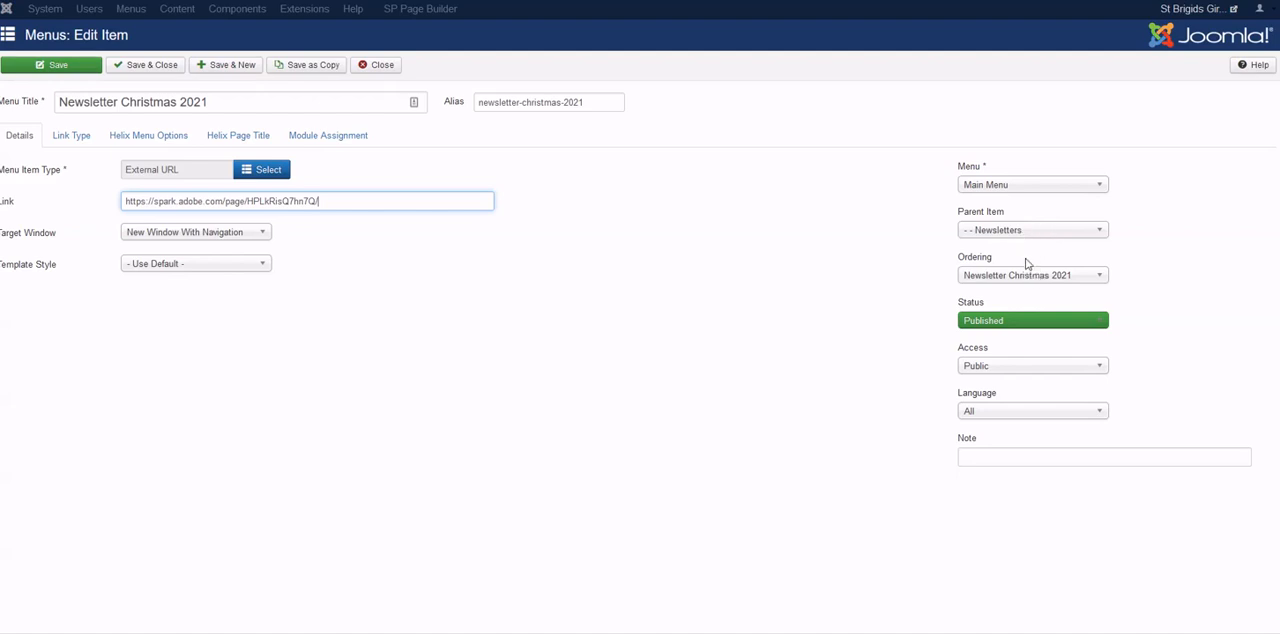
mouse_move(1028, 278)
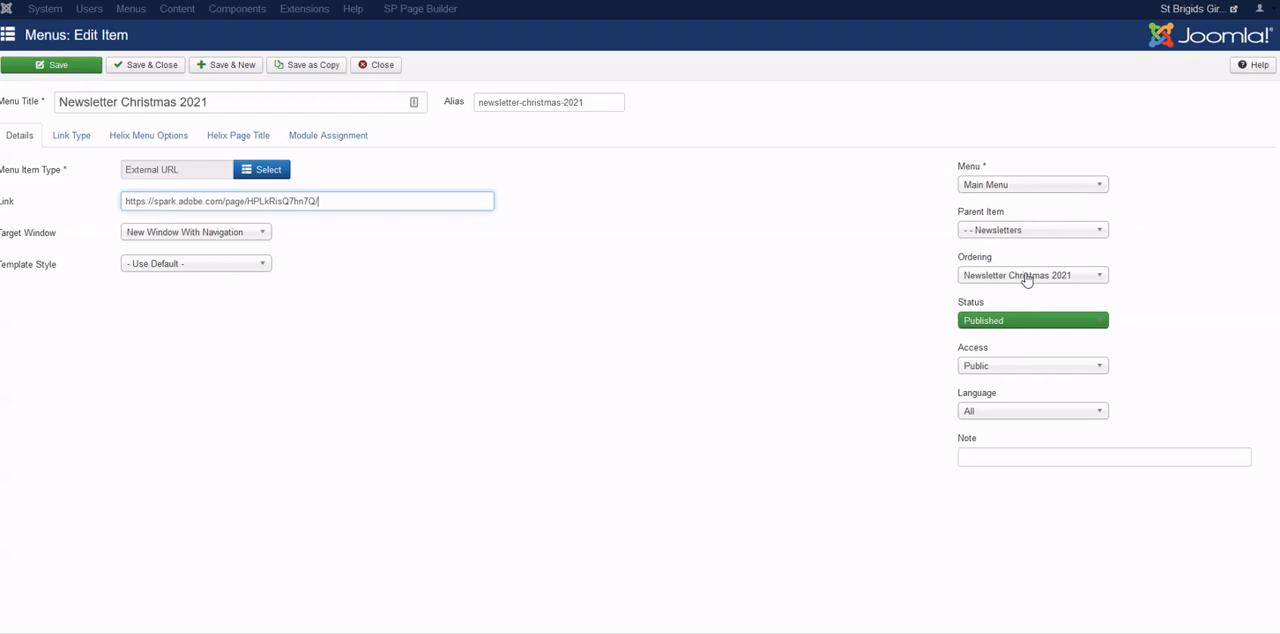
mouse_move(1058, 284)
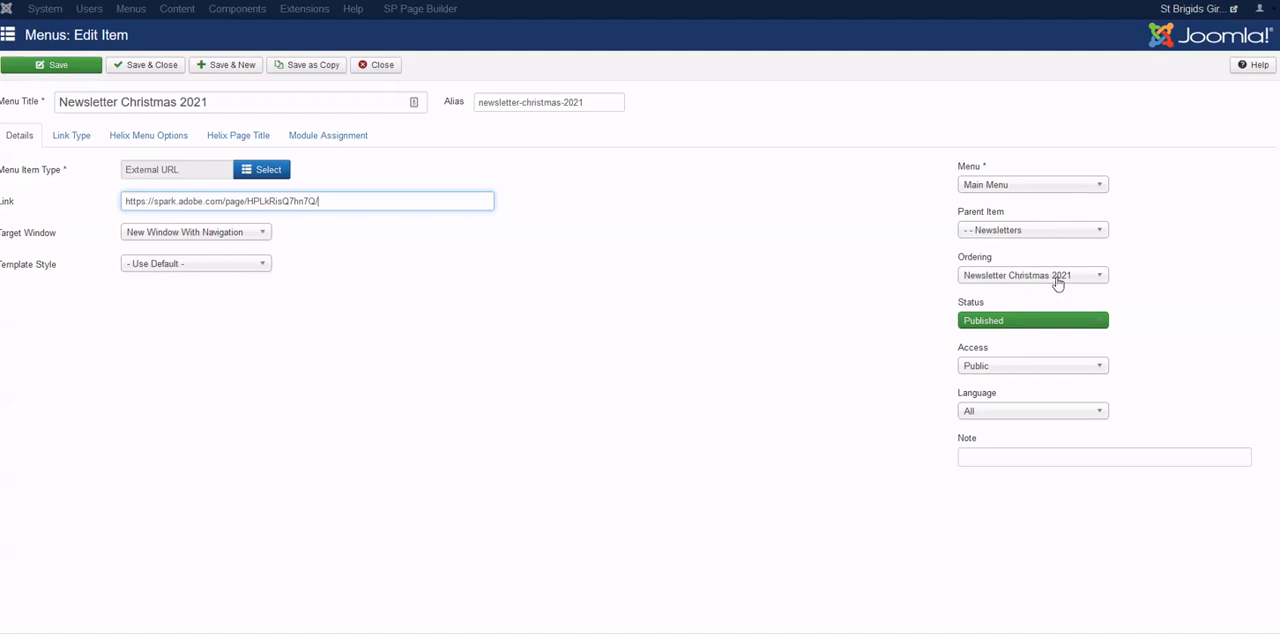
mouse_move(150, 64)
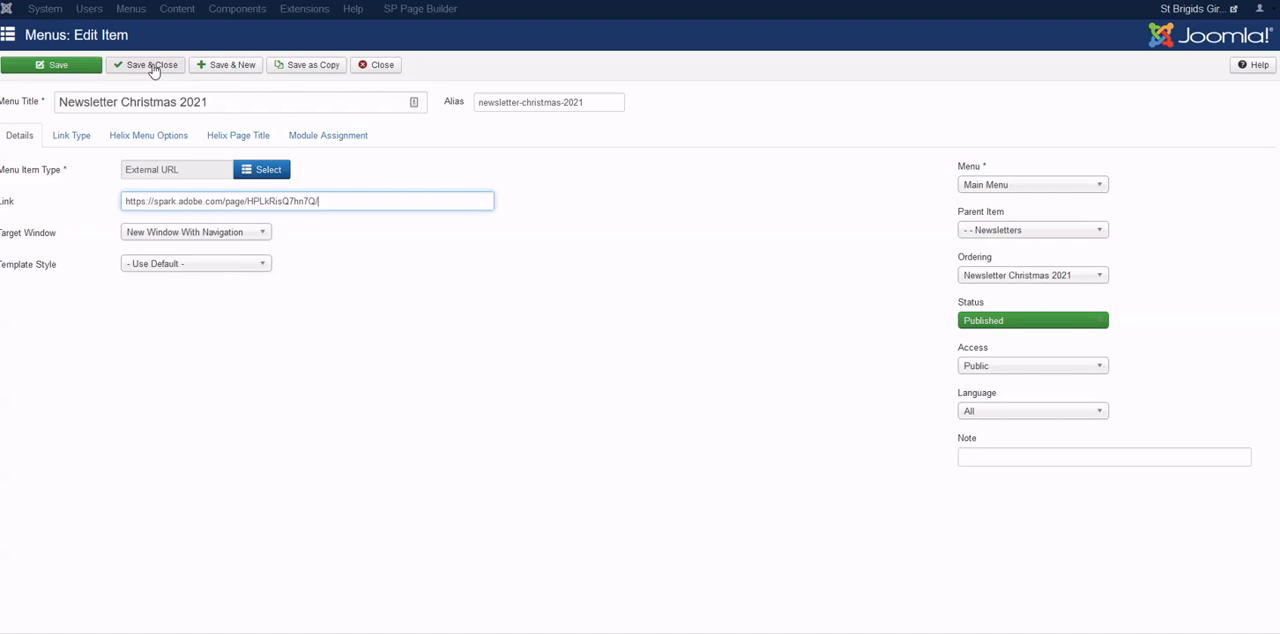
- Save & Close the menu item and check it in the Main Menu list under Newsletters
click(148, 64)
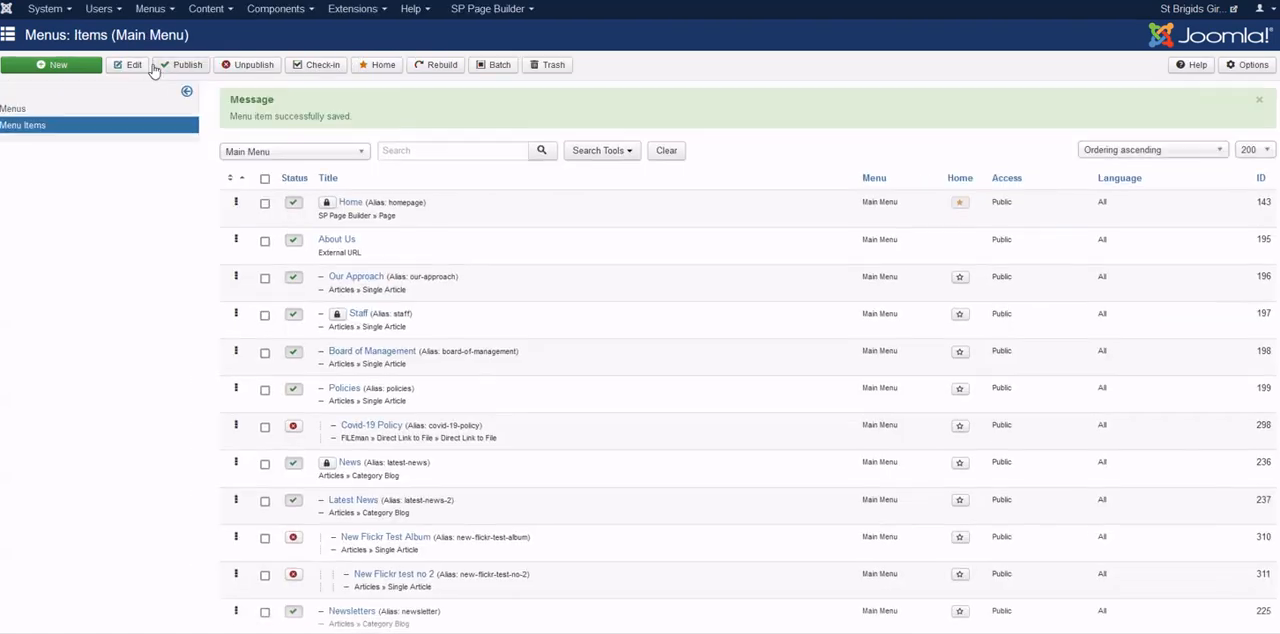
scroll(down, 3)
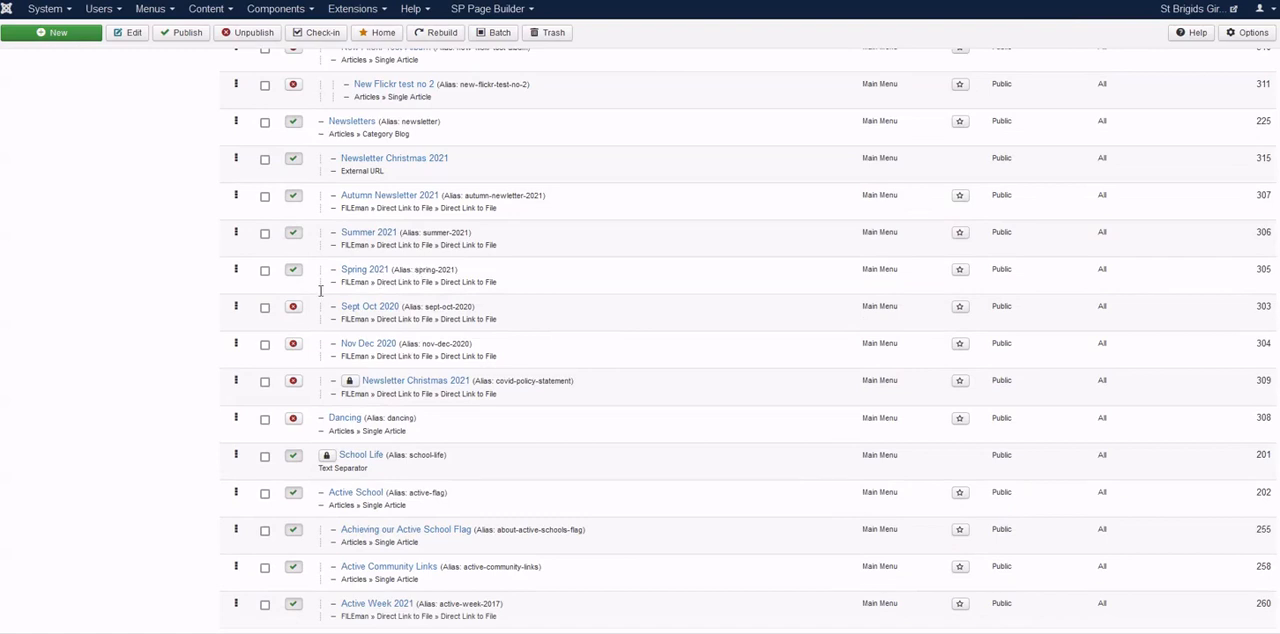
mouse_move(364, 224)
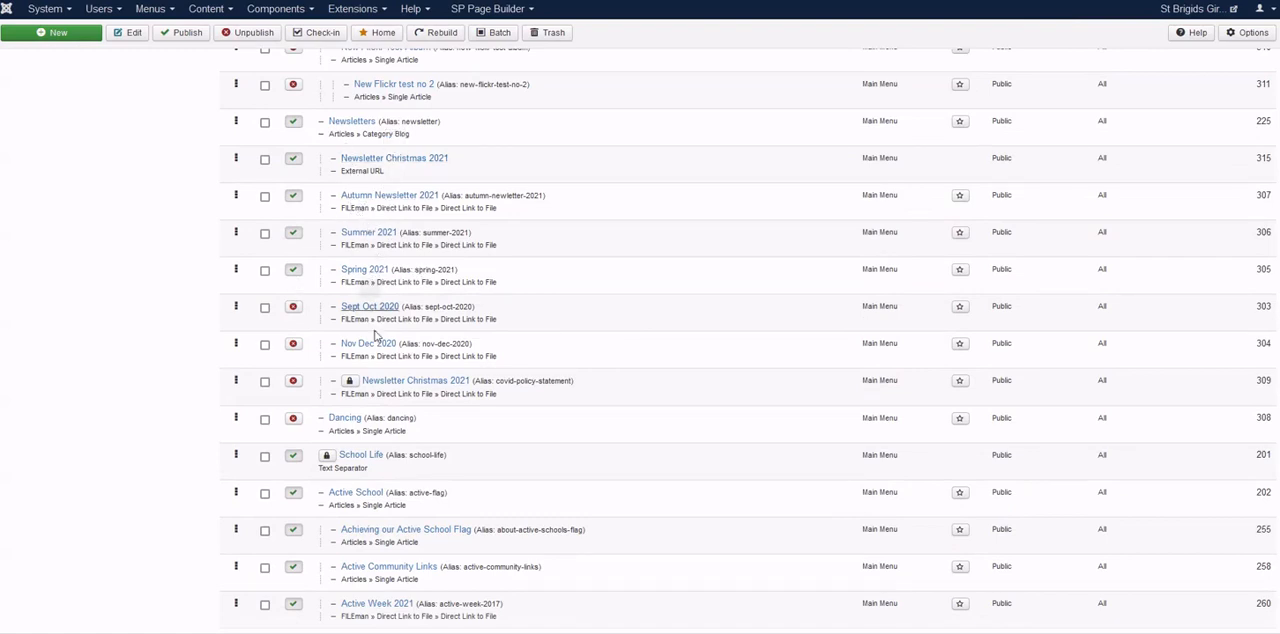
mouse_move(364, 344)
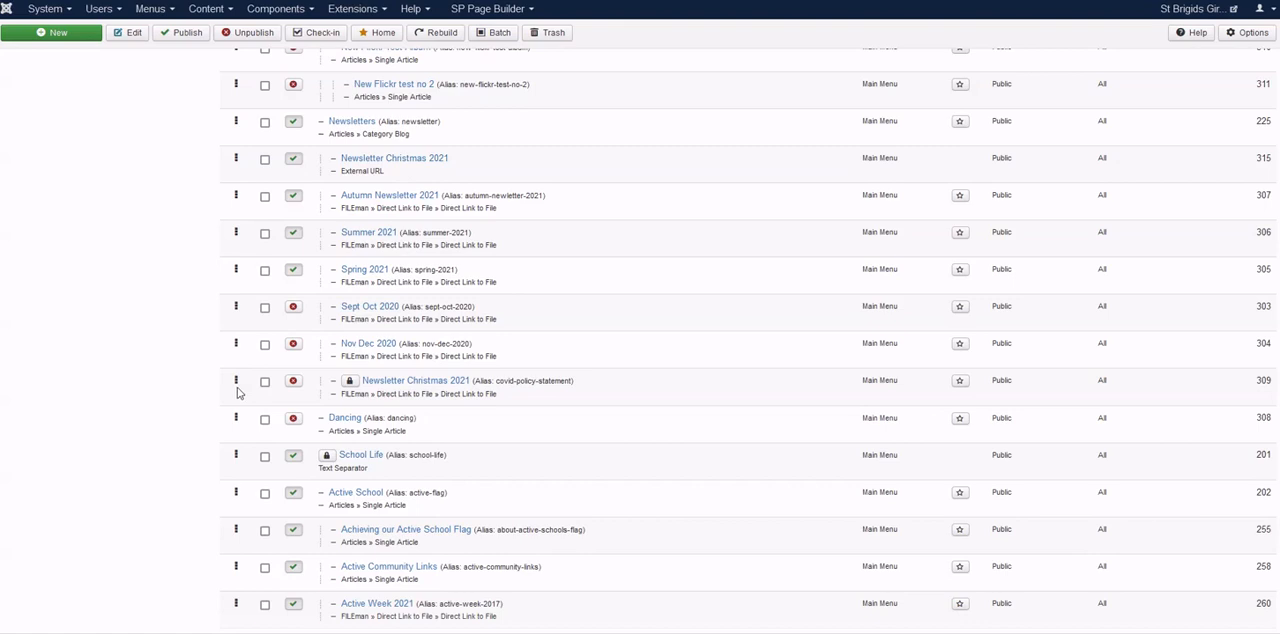
mouse_move(236, 382)
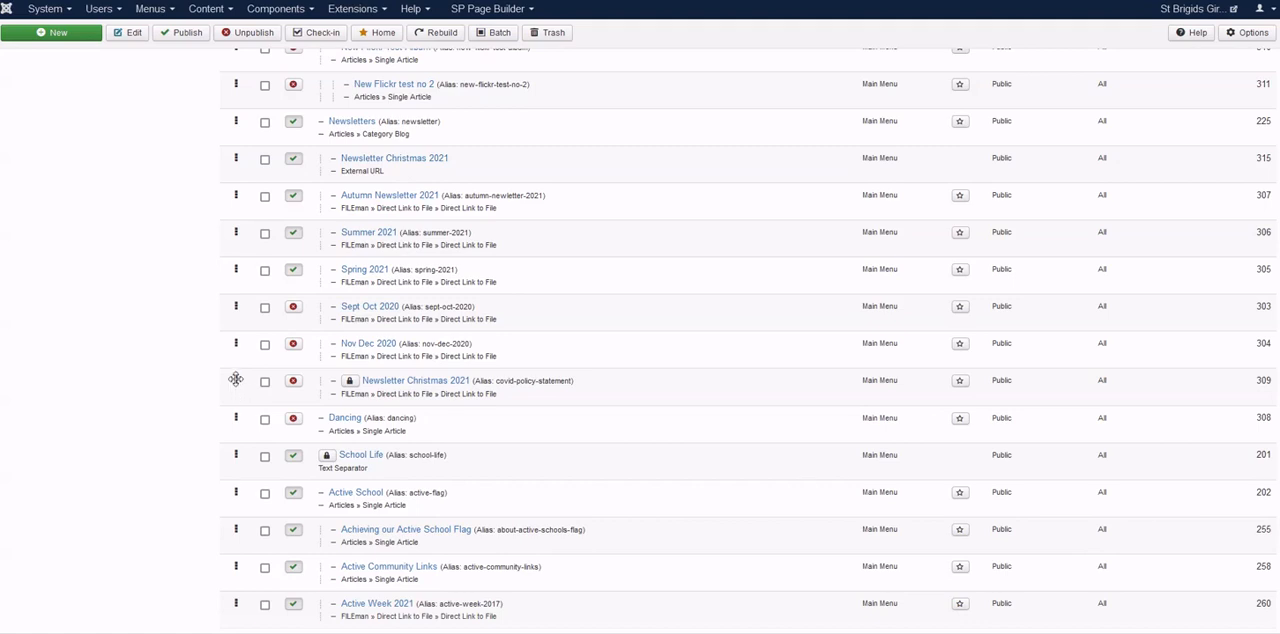